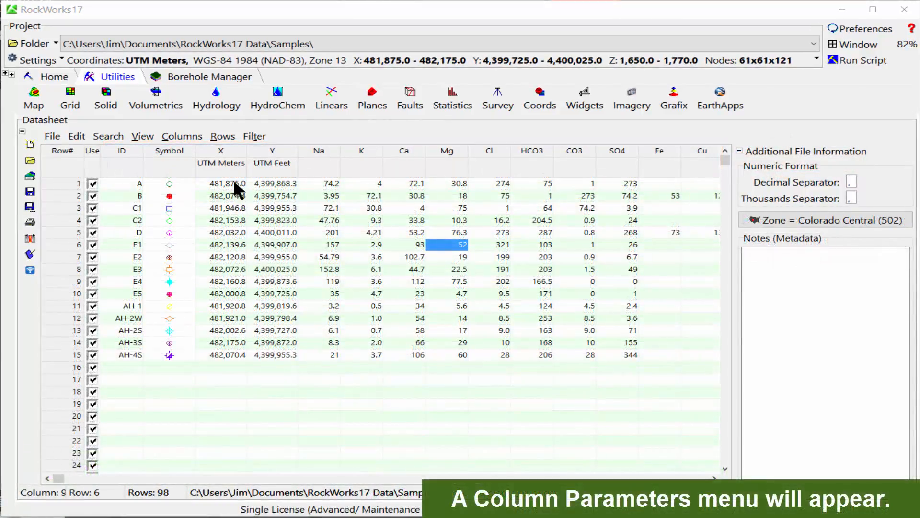
- Retitle the X column 'Easting' and the Y column 'Northing' in Column Parameters
double_click(221, 151)
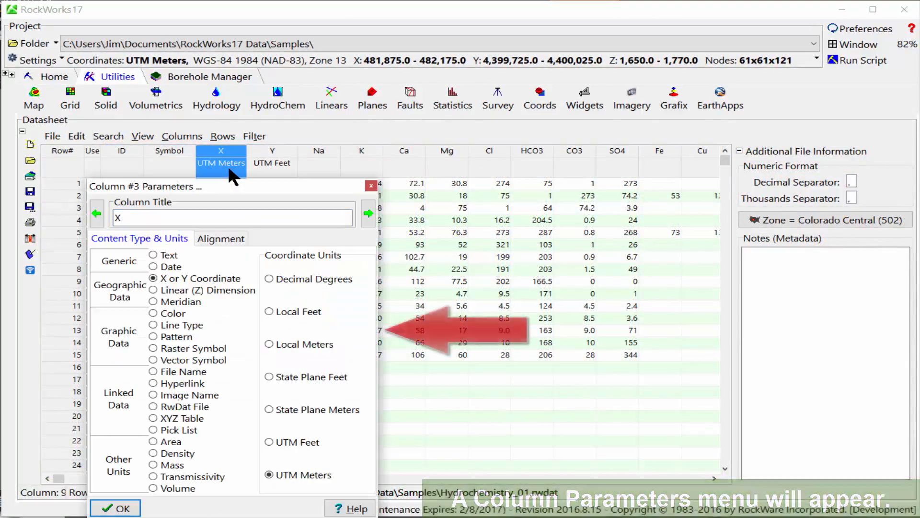
click(232, 217)
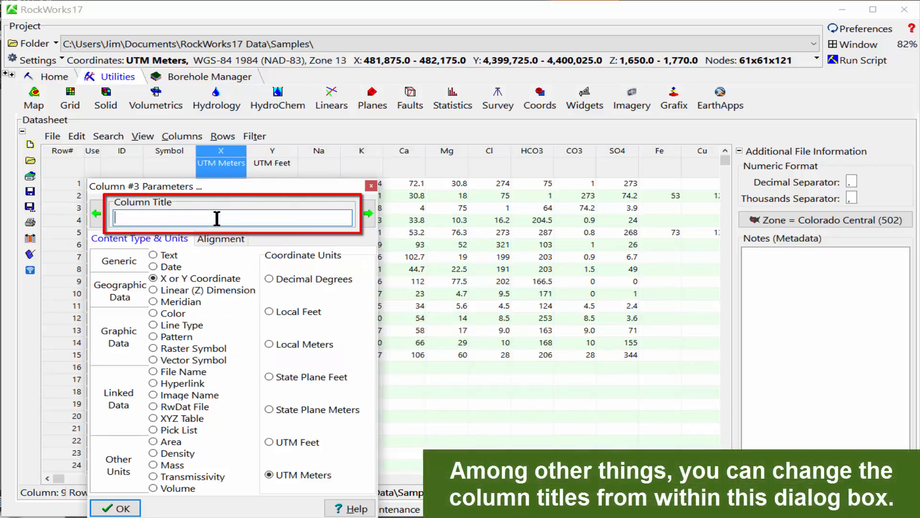
text(Easting)
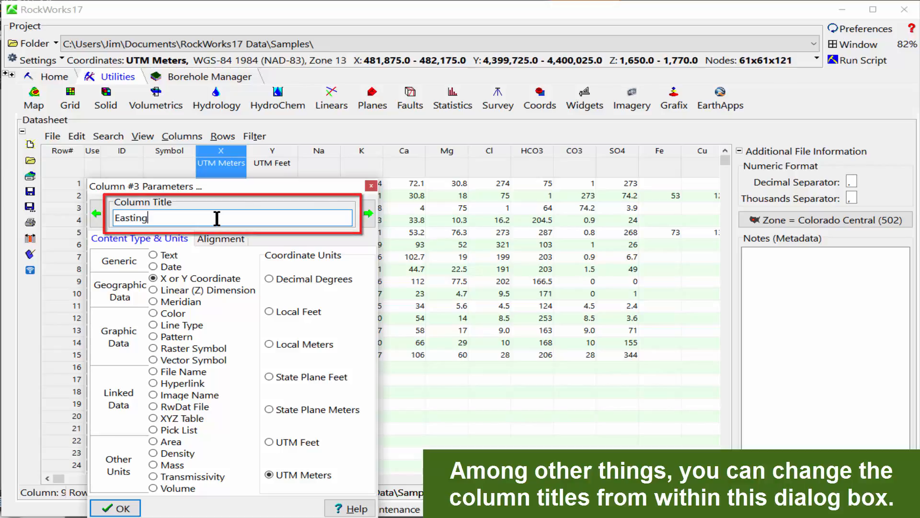
click(368, 213)
text(N)
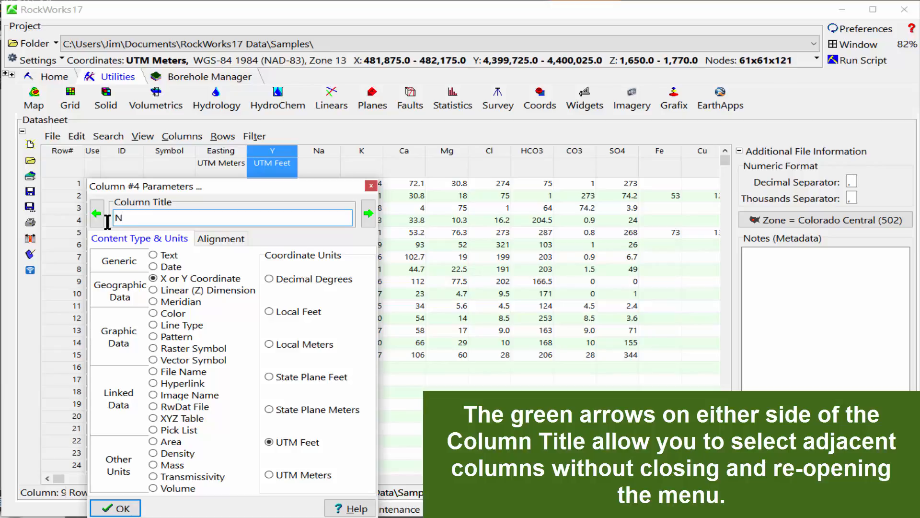
text(orthing)
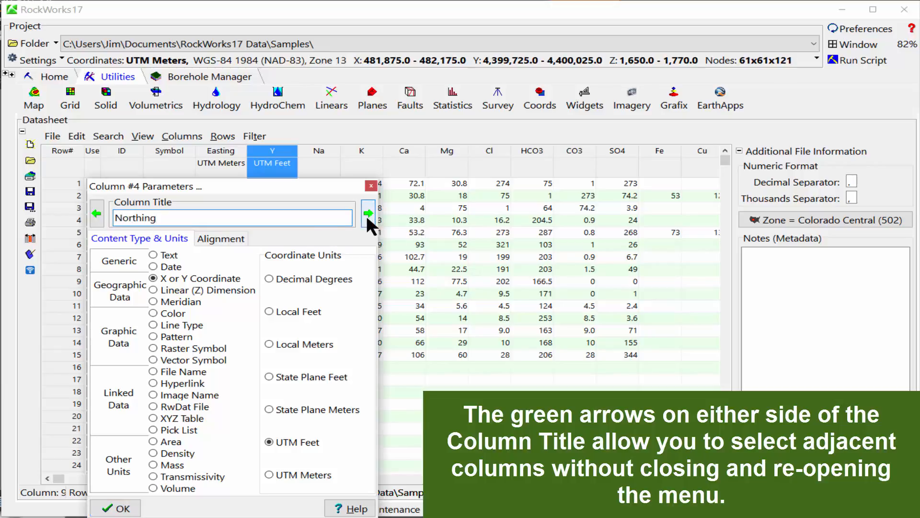
click(115, 508)
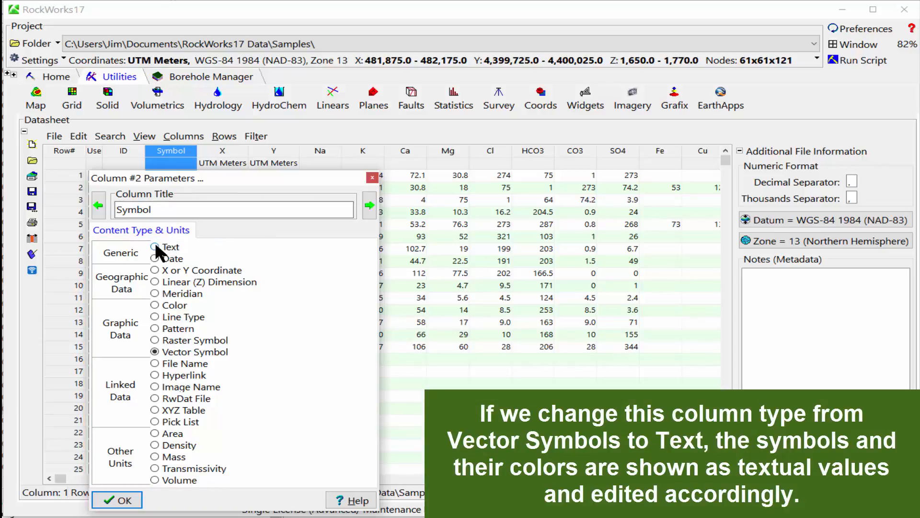
- Try the Text content type for the Symbol column, then close Column Parameters
click(155, 246)
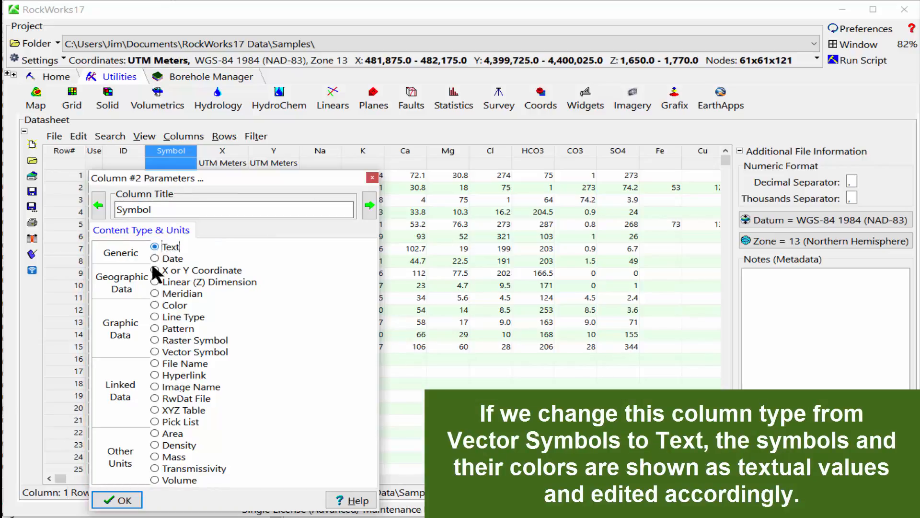
click(116, 500)
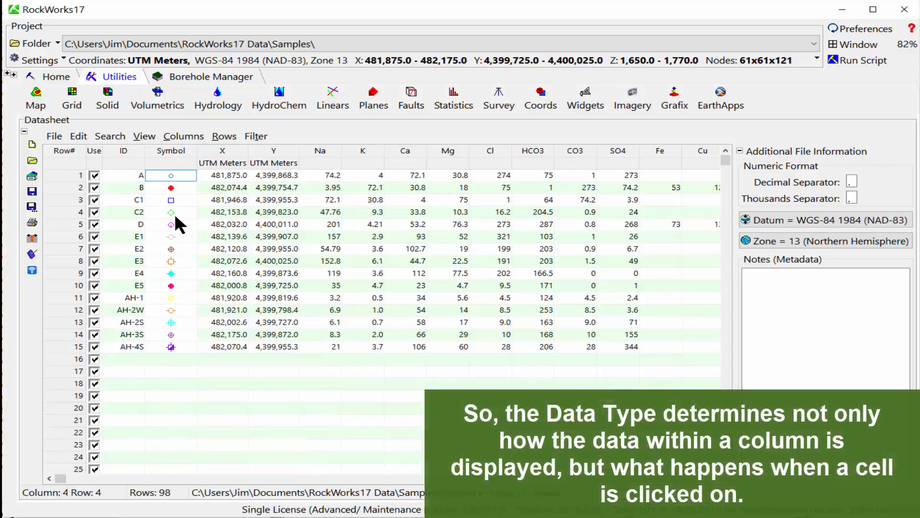
click(170, 212)
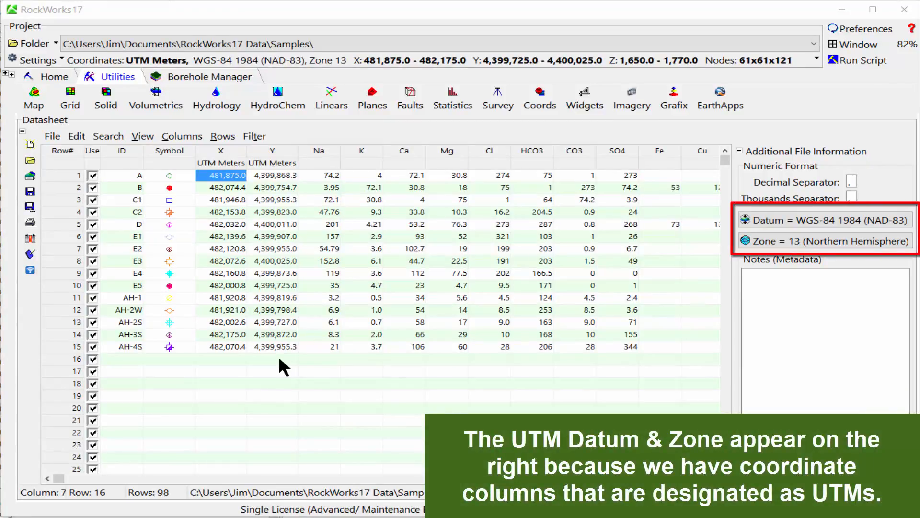
mouse_move(226, 269)
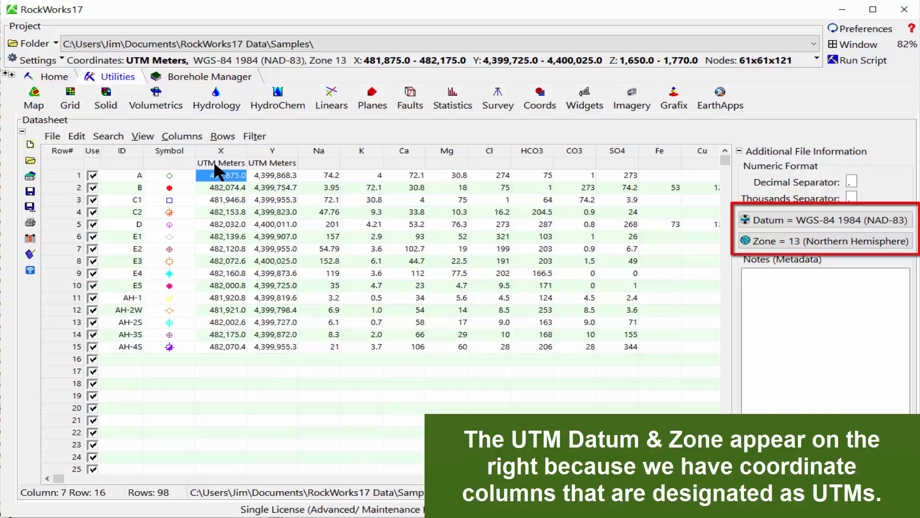
- Set both X and Y column types to State Plane Feet, zone Colorado Central (502)
double_click(222, 162)
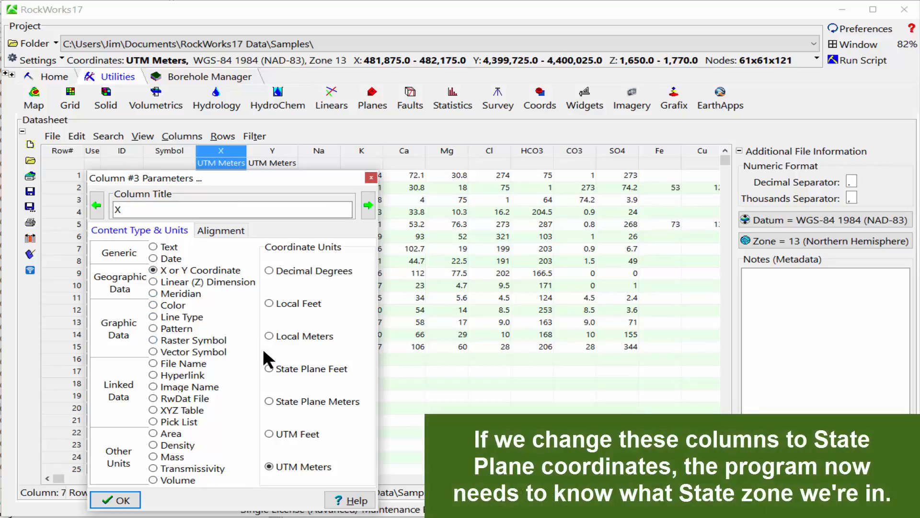
click(368, 206)
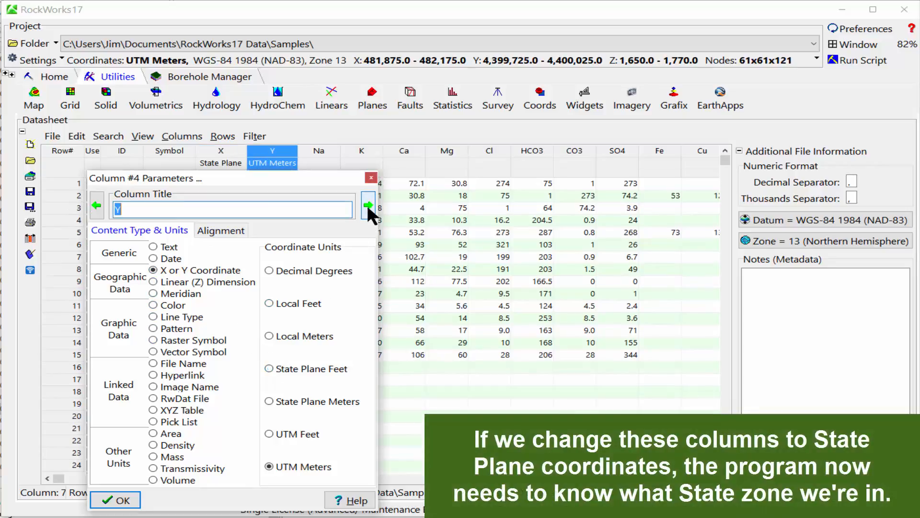
click(269, 369)
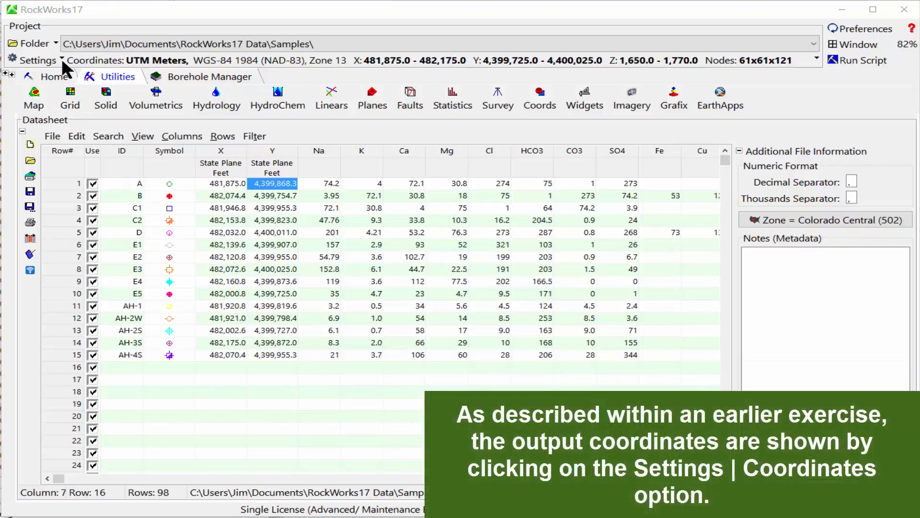
- Show the project's Coordinates settings: UTM, WGS-84 (NAD-83) datum, zone 13 North
click(35, 59)
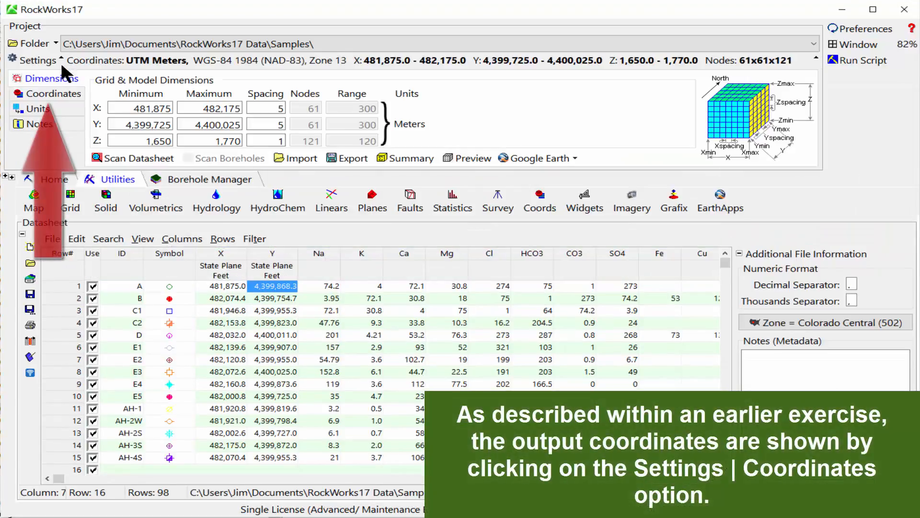
click(53, 93)
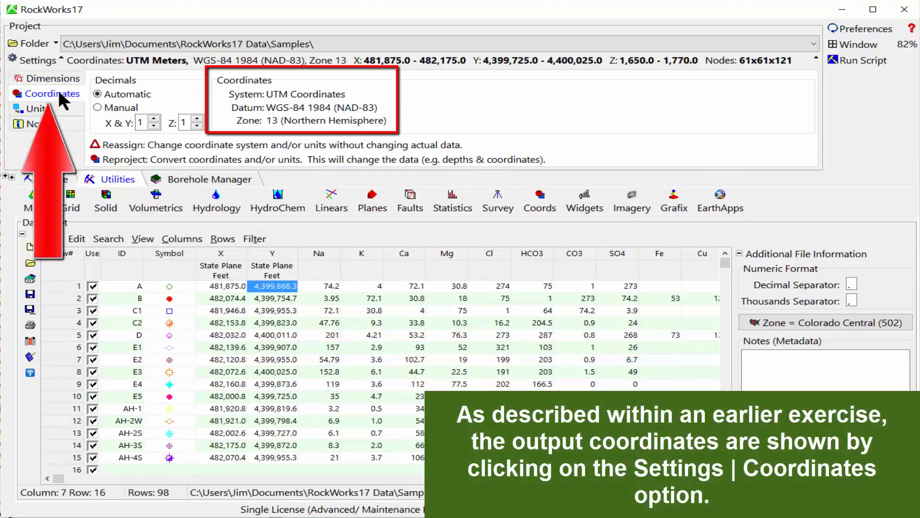